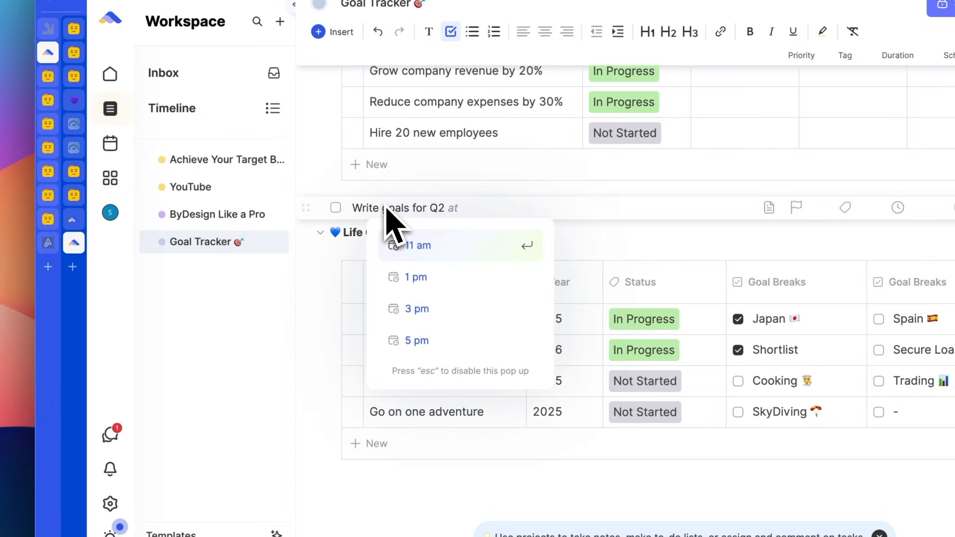
- Schedule the 'Write goals for Q2' task at 3 pm for 1 hour
{"action": "left_click", "coordinate": [417, 309]}
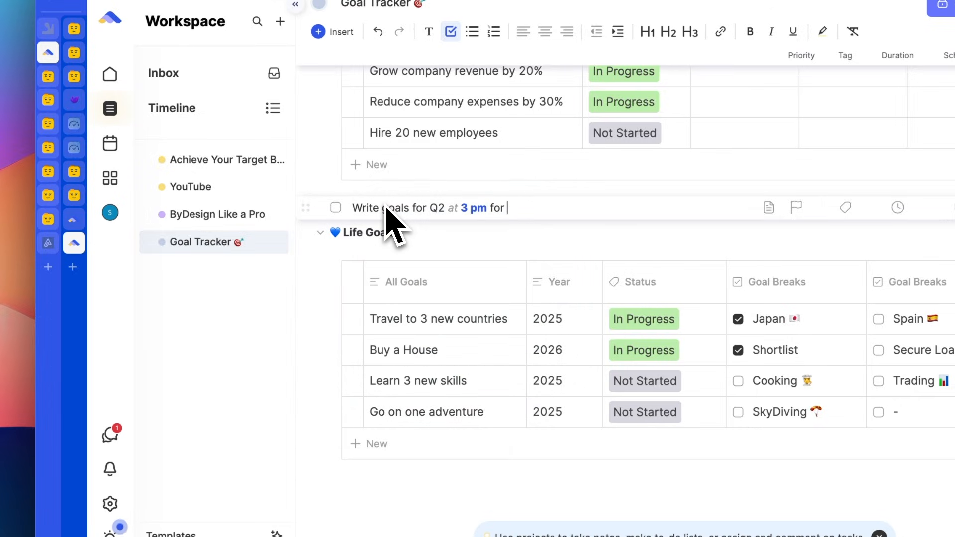
{"action": "type", "text": "1 hour"}
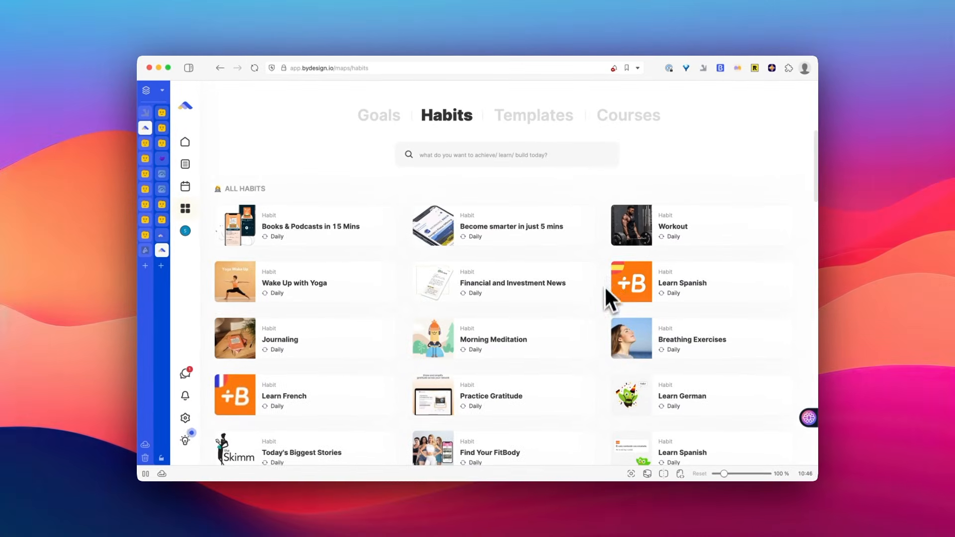
- Browse the Templates library with Course Planner, Personal Growth Plan and Reading List
{"action": "left_click", "coordinate": [534, 116]}
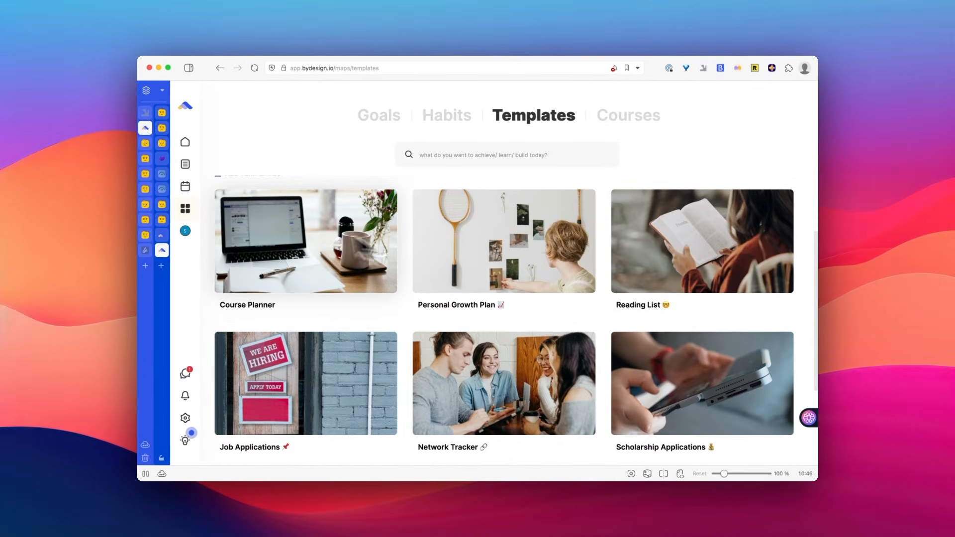
{"action": "scroll", "scroll_direction": "down", "scroll_amount": 3}
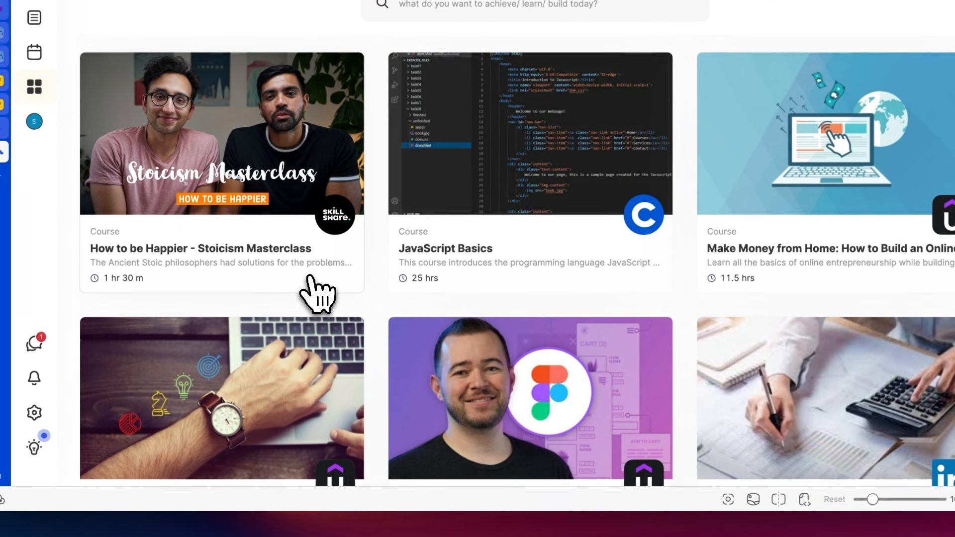
- Browse the Courses library, including Stoicism Masterclass and JavaScript Basics
{"action": "left_click", "coordinate": [530, 398]}
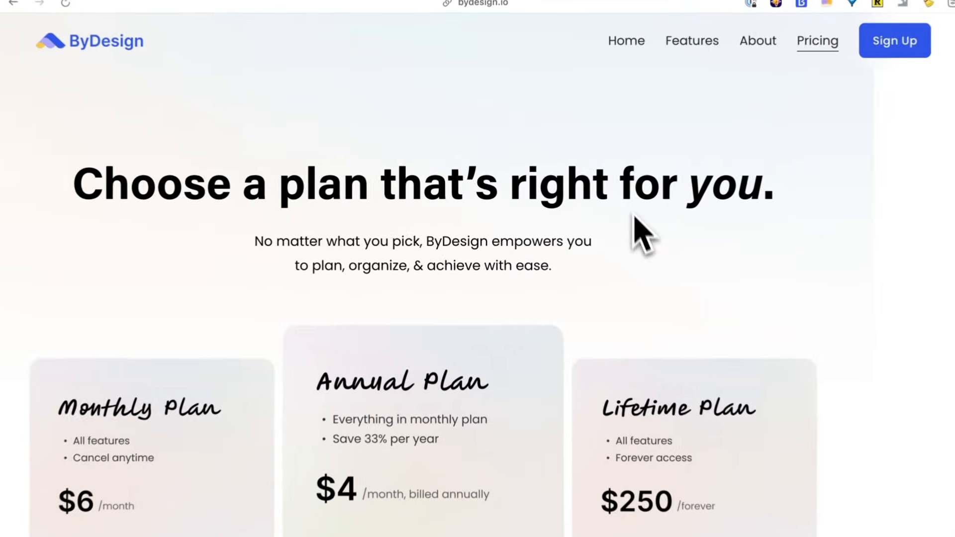
- Reveal the Monthly $6, Annual $4/month and Lifetime $250 plan cards
{"action": "scroll", "scroll_direction": "down", "scroll_amount": 3}
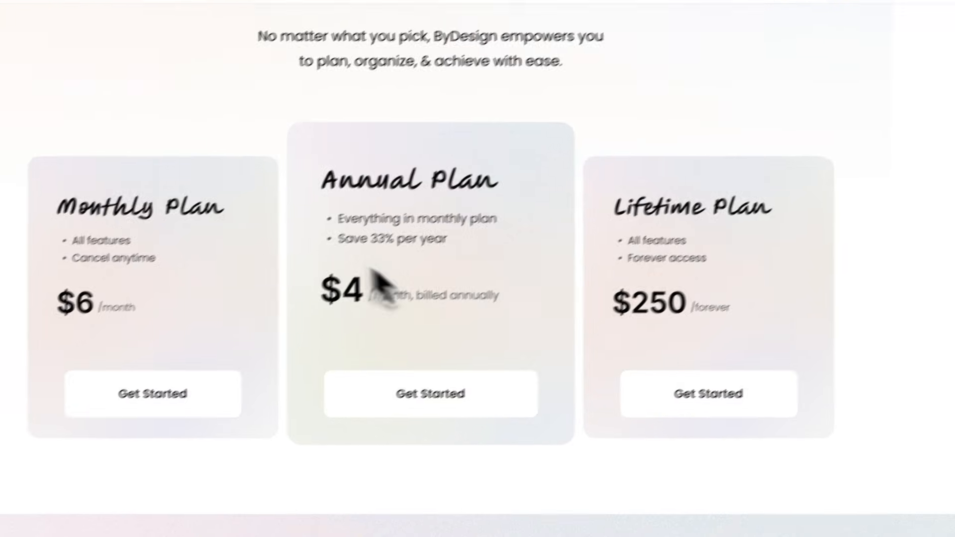